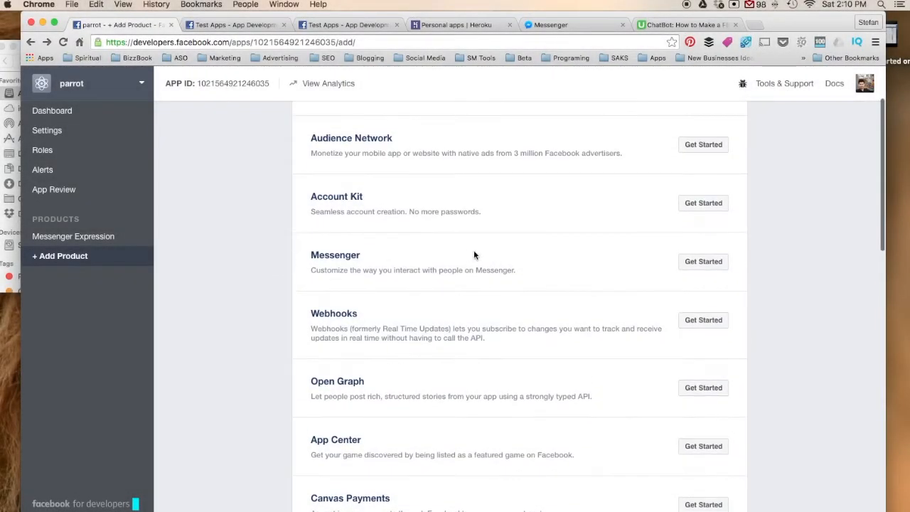
# - Add Messenger to the parrot app's products, with Webhooks listed alongside it
pyautogui.click(703, 261)
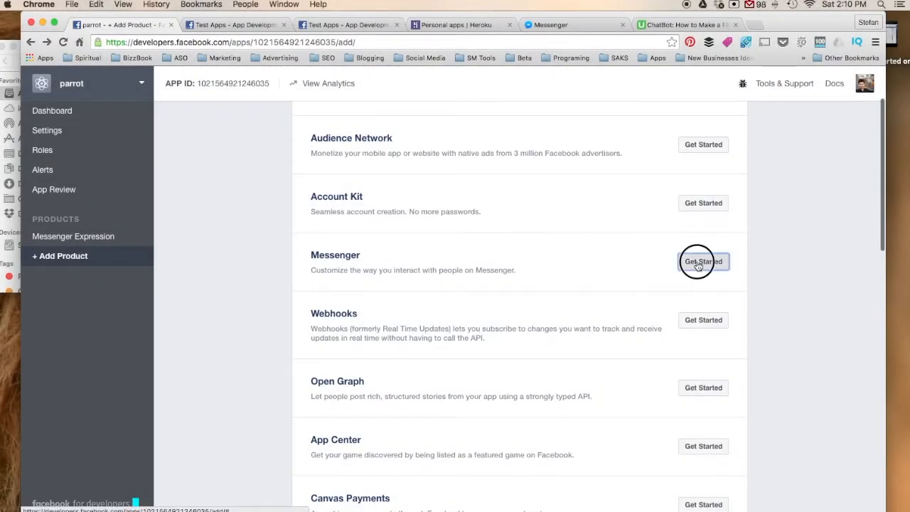
pyautogui.scroll(3)
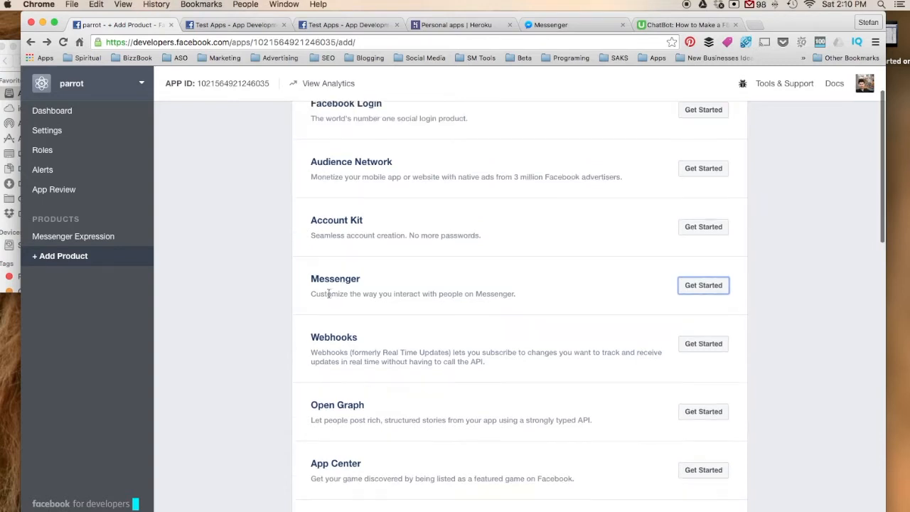
pyautogui.moveTo(52, 110)
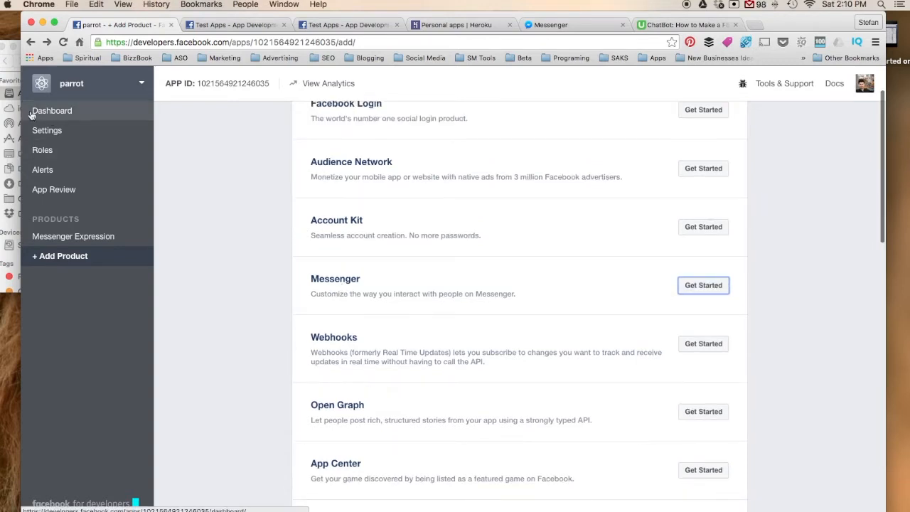
pyautogui.click(703, 285)
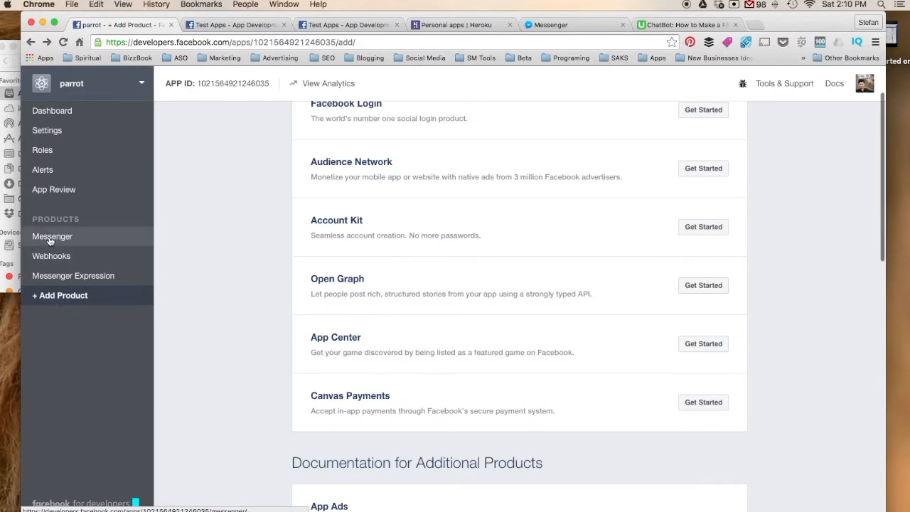
# - Open the parrot app's Messenger settings page at its Messenger Platform welcome introduction
pyautogui.click(53, 236)
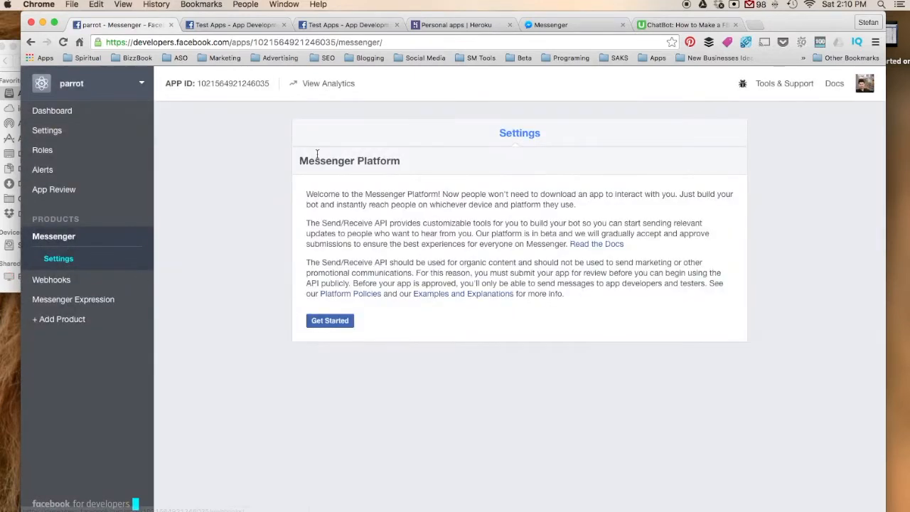
pyautogui.moveTo(269, 264)
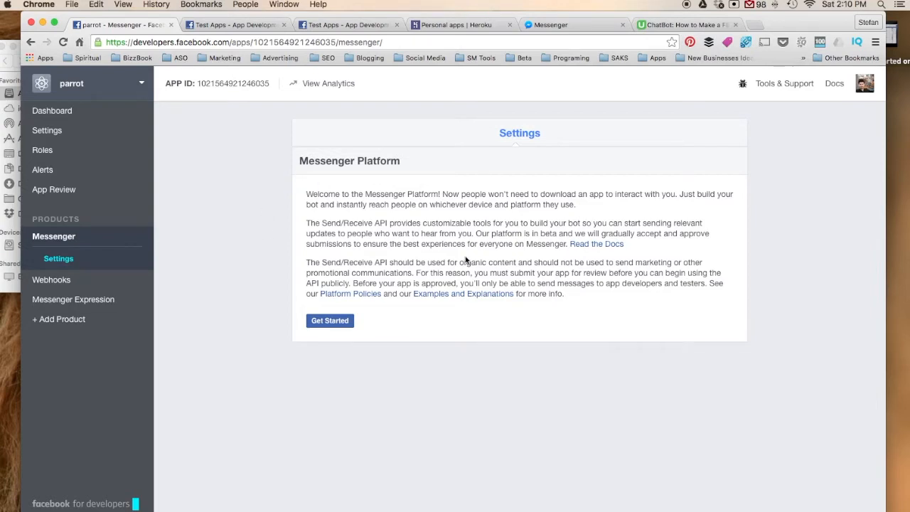
pyautogui.moveTo(427, 233)
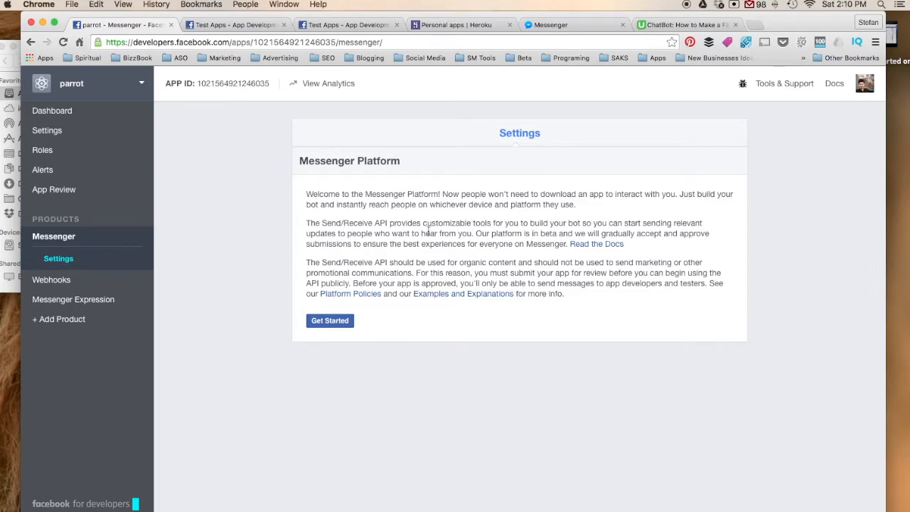
pyautogui.moveTo(390, 202)
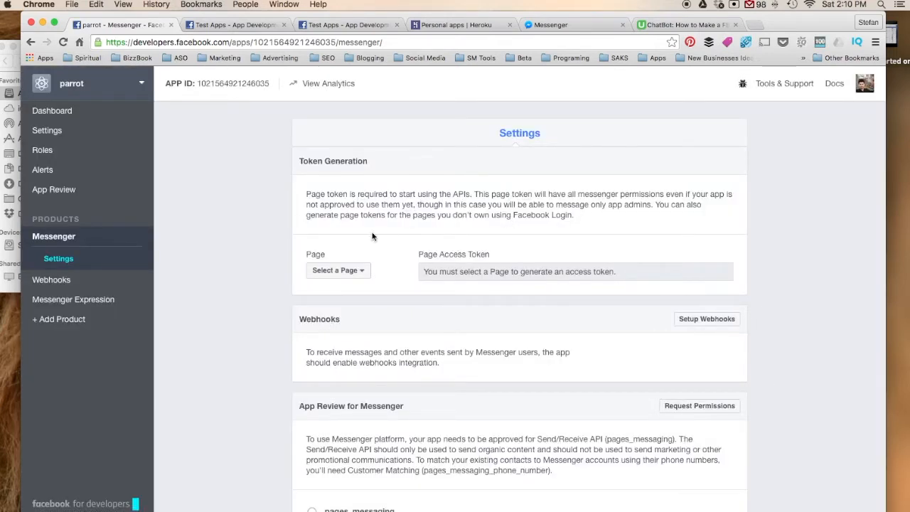
pyautogui.moveTo(61, 247)
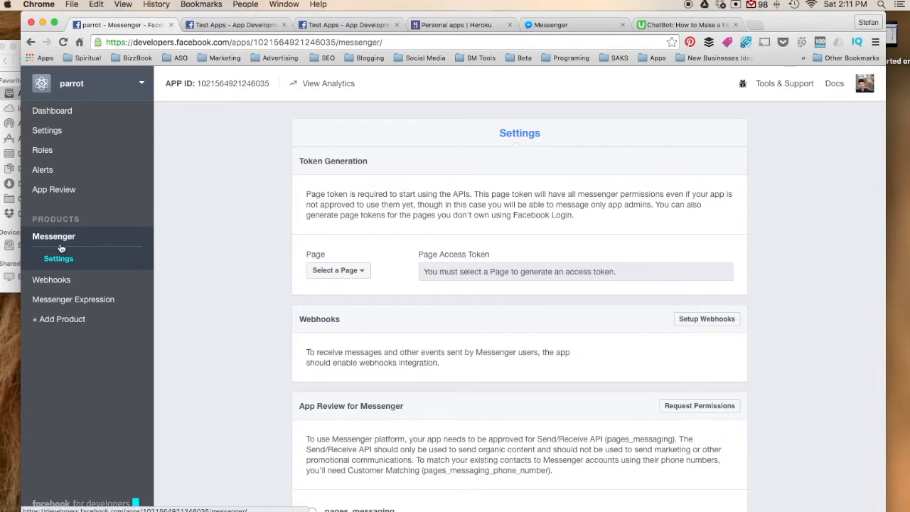
# - Scroll to Token Generation and view the Page list for generating an access token
pyautogui.scroll(-3)
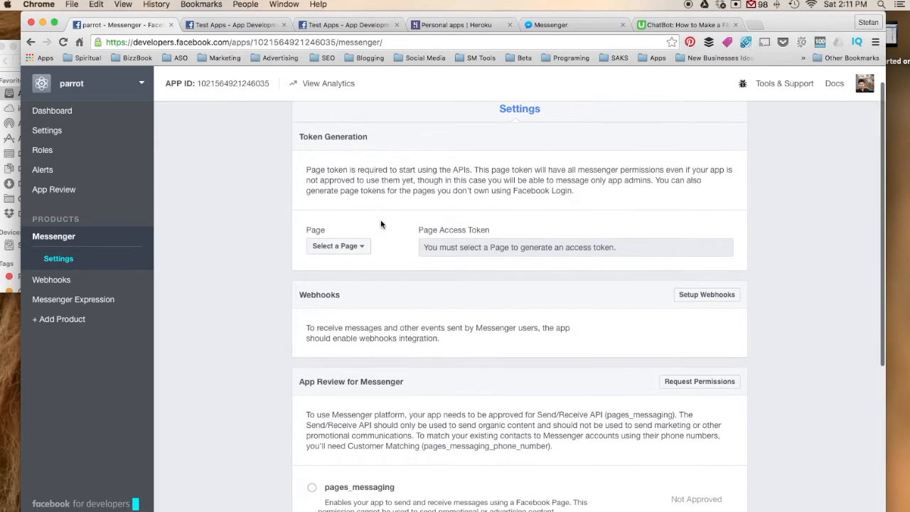
pyautogui.click(338, 245)
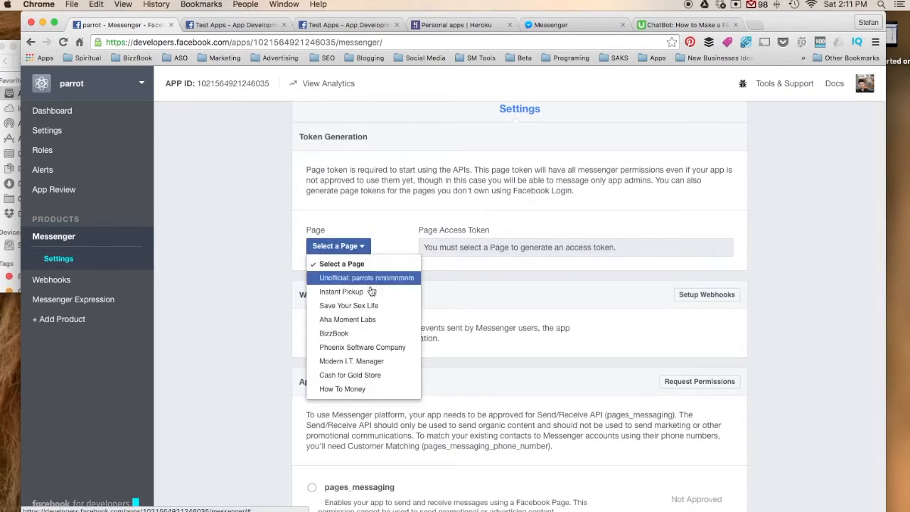
pyautogui.moveTo(364, 361)
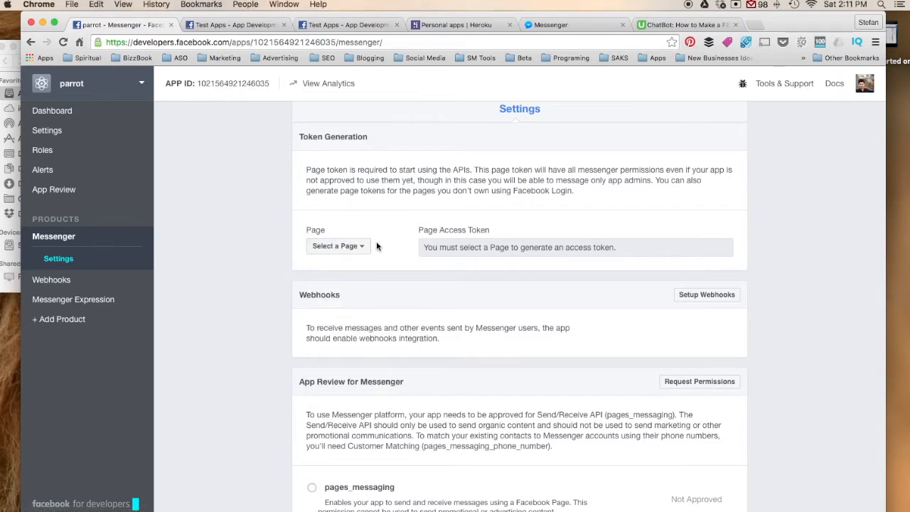
pyautogui.scroll(-3)
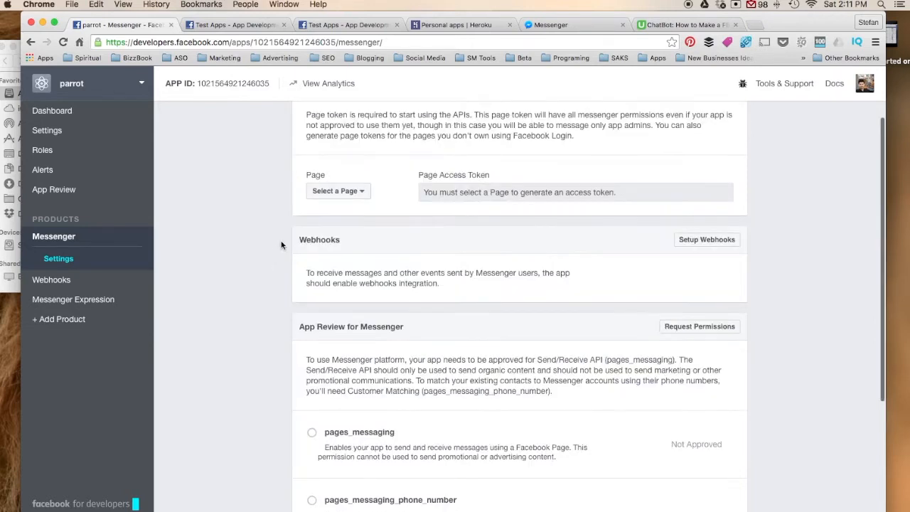
pyautogui.moveTo(342, 280)
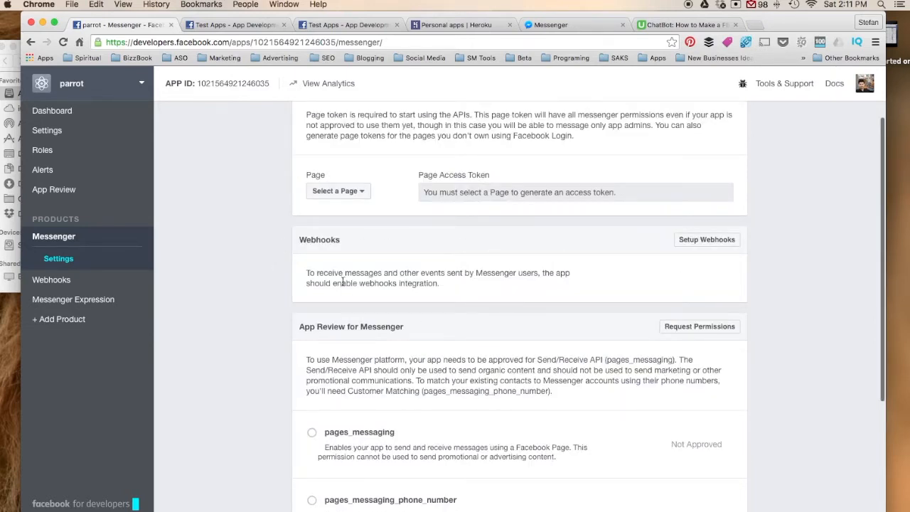
pyautogui.moveTo(307, 251)
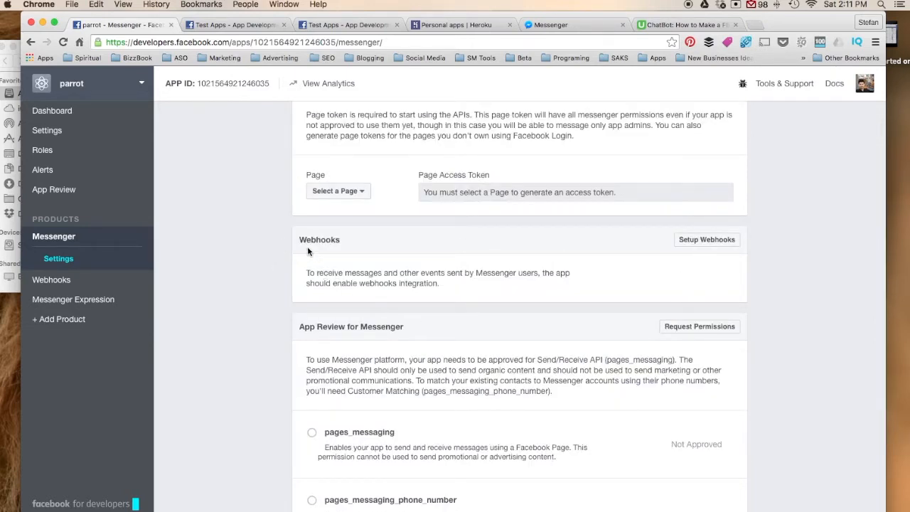
pyautogui.moveTo(300, 273)
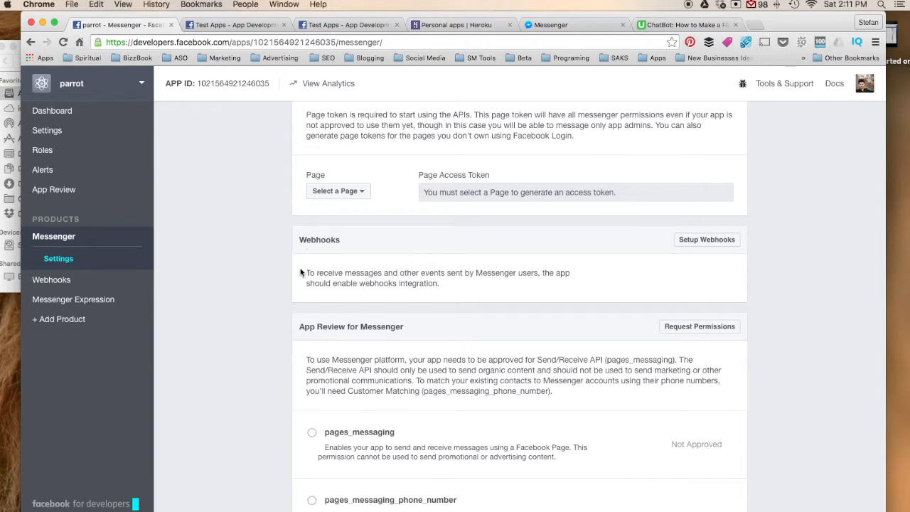
pyautogui.moveTo(322, 271)
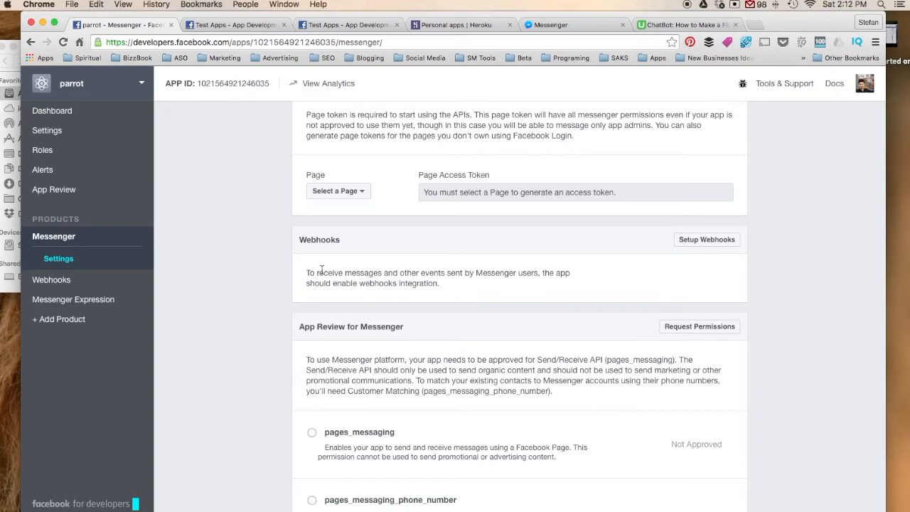
pyautogui.moveTo(369, 282)
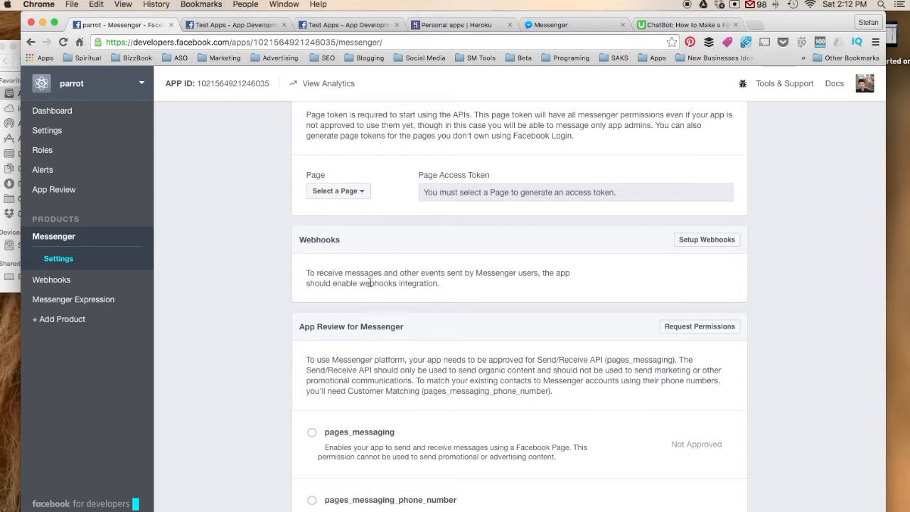
pyautogui.moveTo(277, 307)
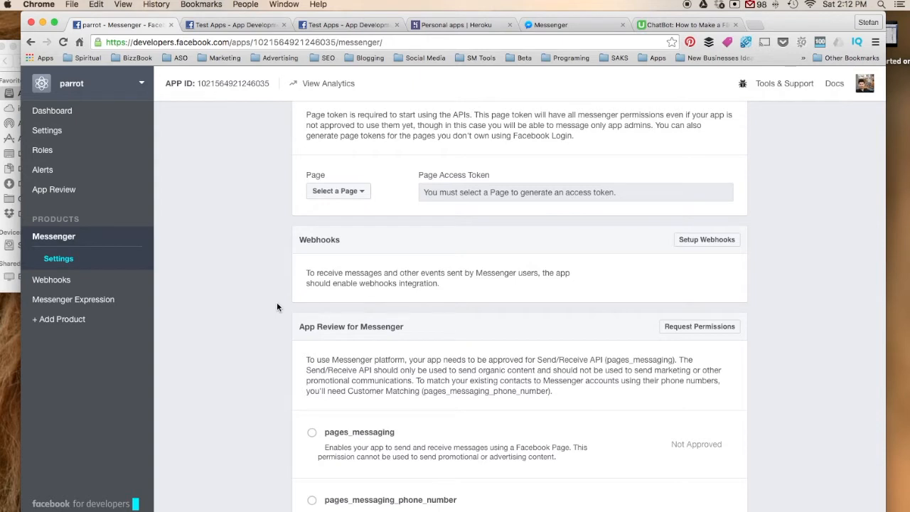
pyautogui.moveTo(389, 249)
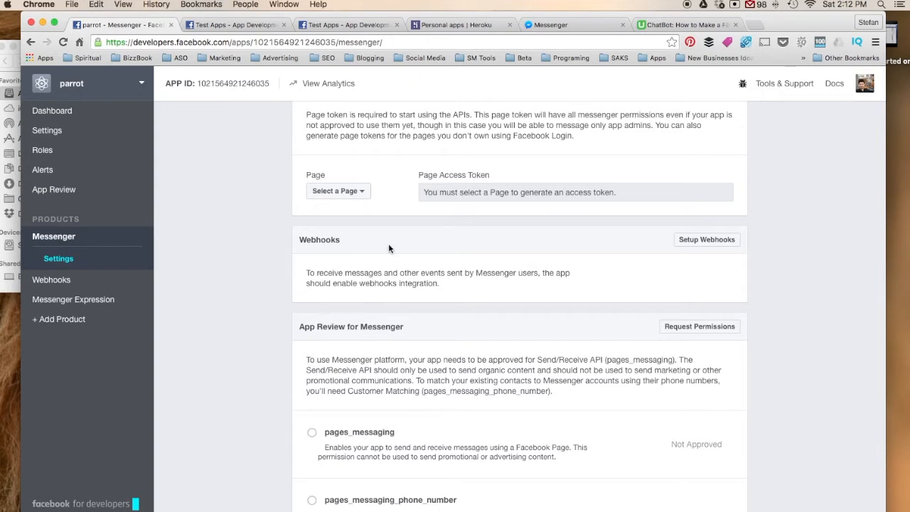
pyautogui.moveTo(272, 265)
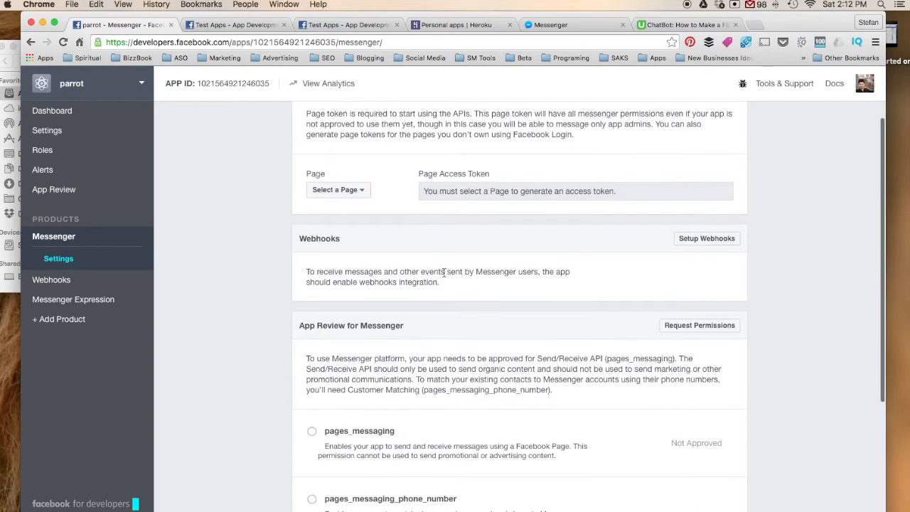
pyautogui.scroll(3)
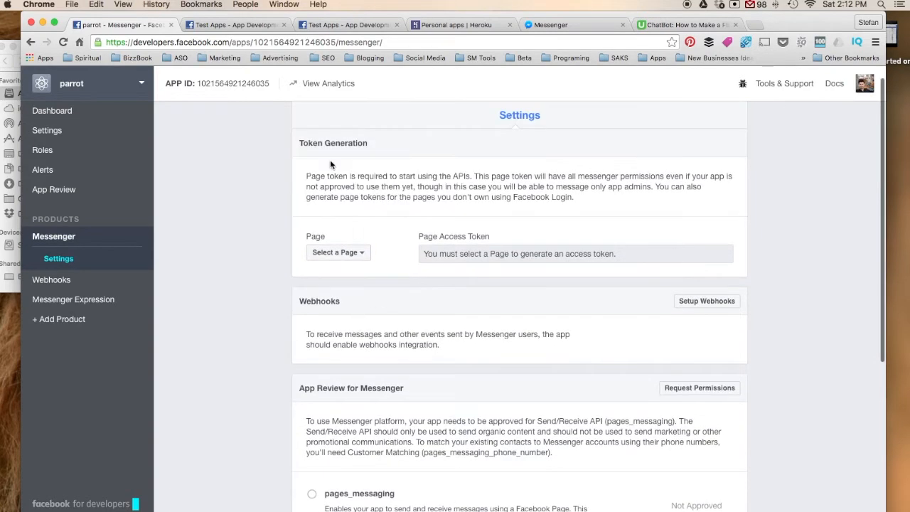
pyautogui.moveTo(472, 331)
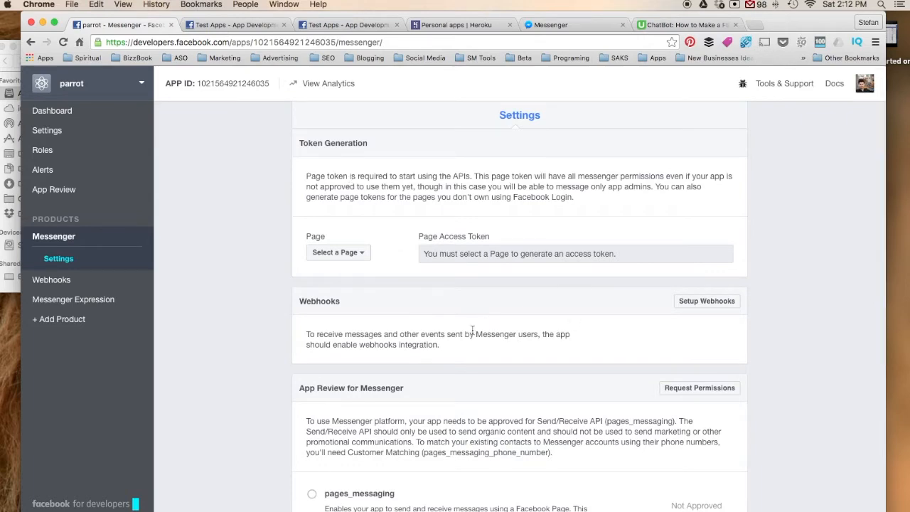
pyautogui.scroll(3)
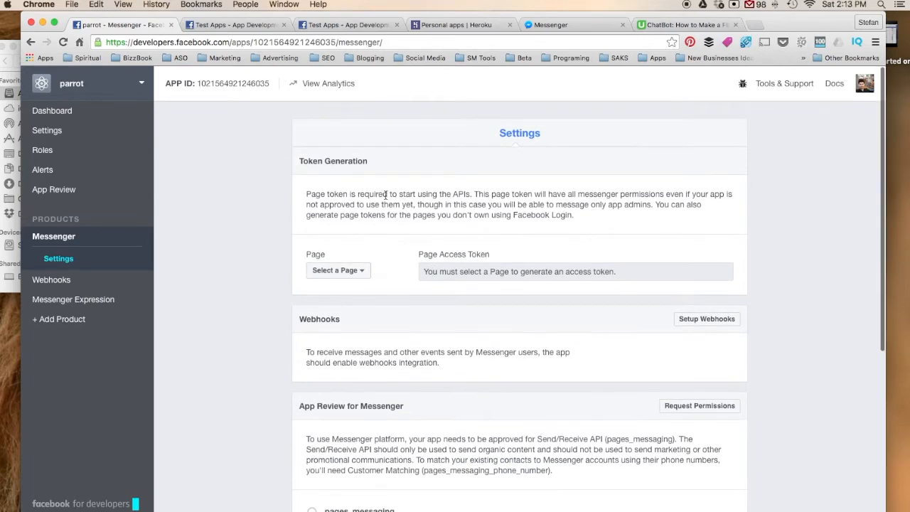
pyautogui.moveTo(52, 110)
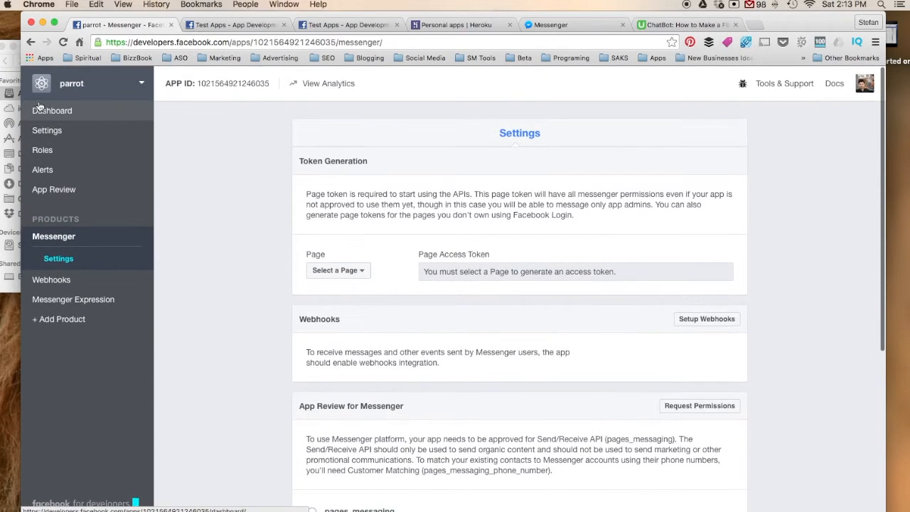
pyautogui.moveTo(55, 113)
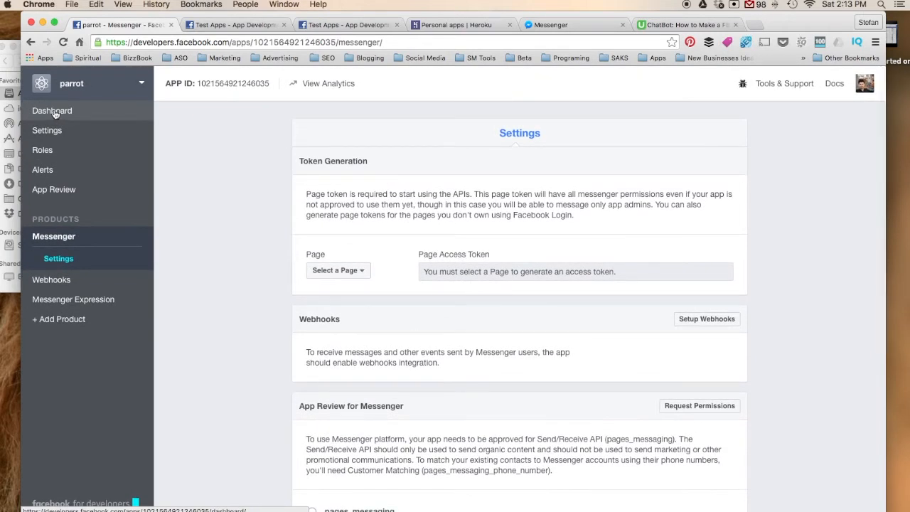
# - Review the parrot app's dashboard stats, then open its Basic settings
pyautogui.click(52, 110)
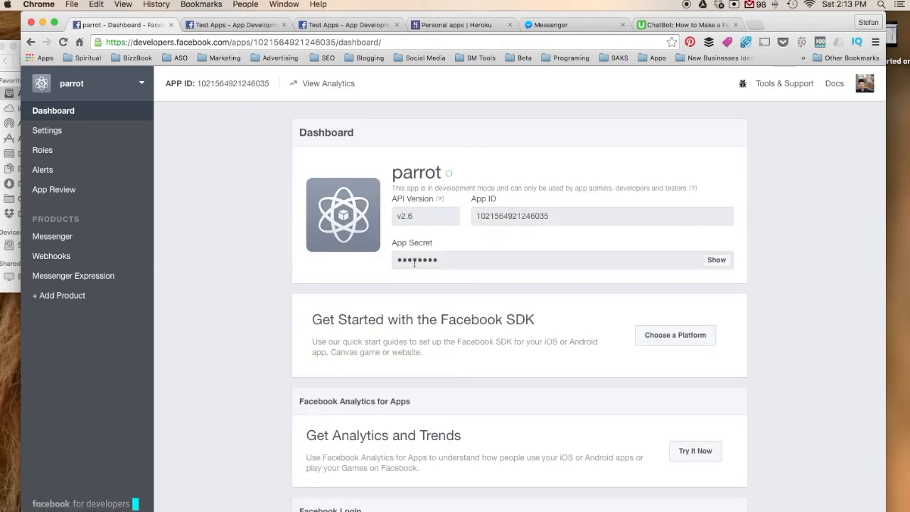
pyautogui.scroll(-3)
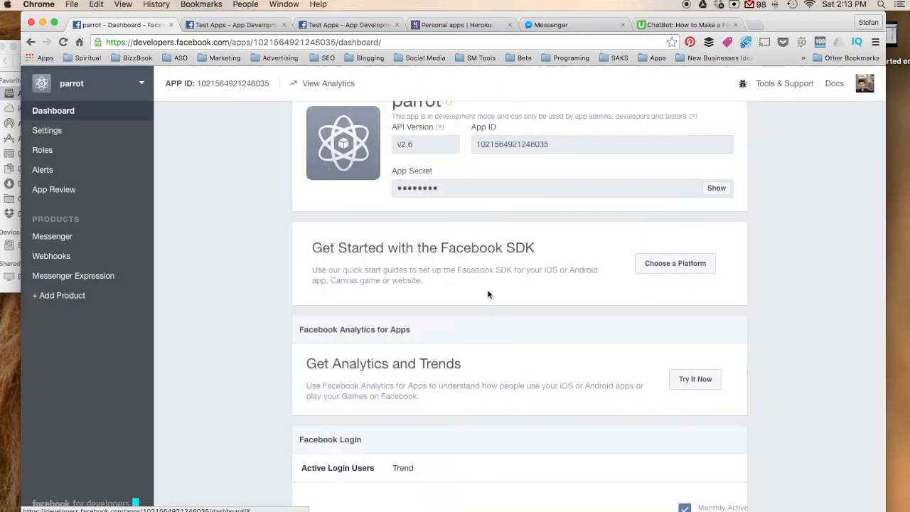
pyautogui.scroll(-3)
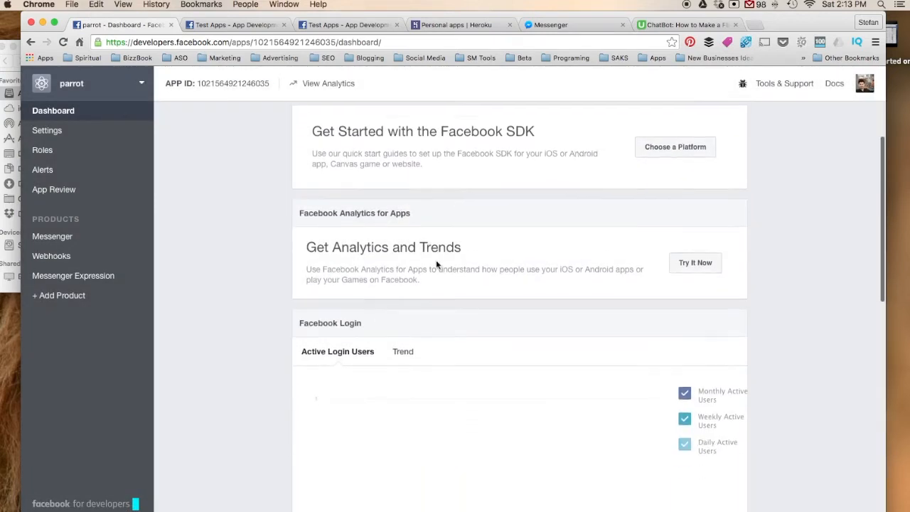
pyautogui.scroll(-3)
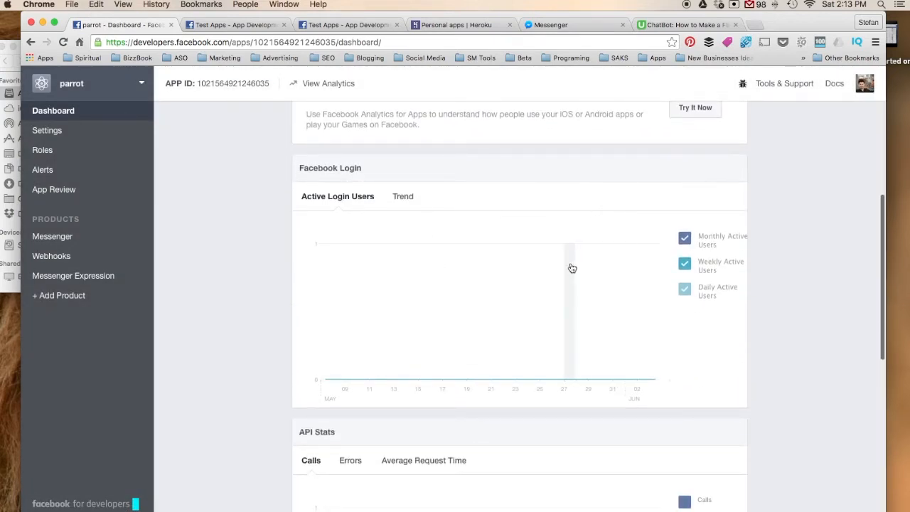
pyautogui.scroll(-3)
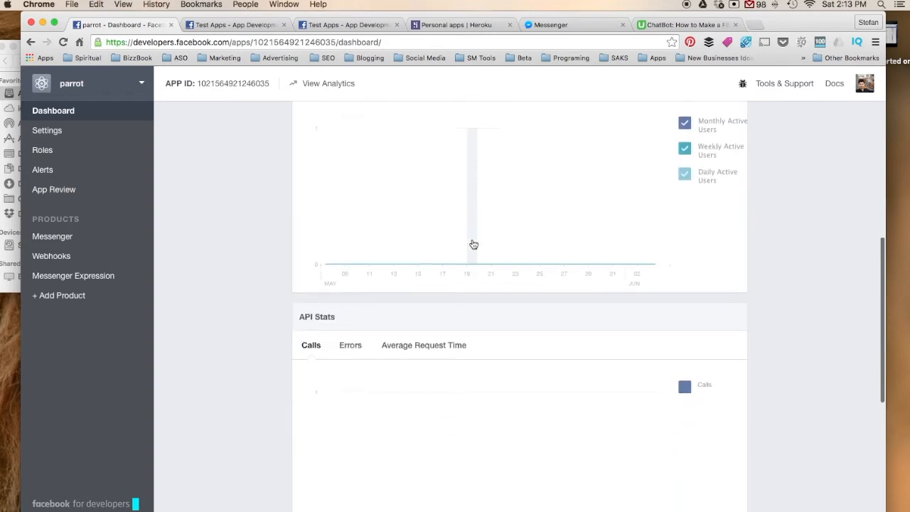
pyautogui.scroll(-3)
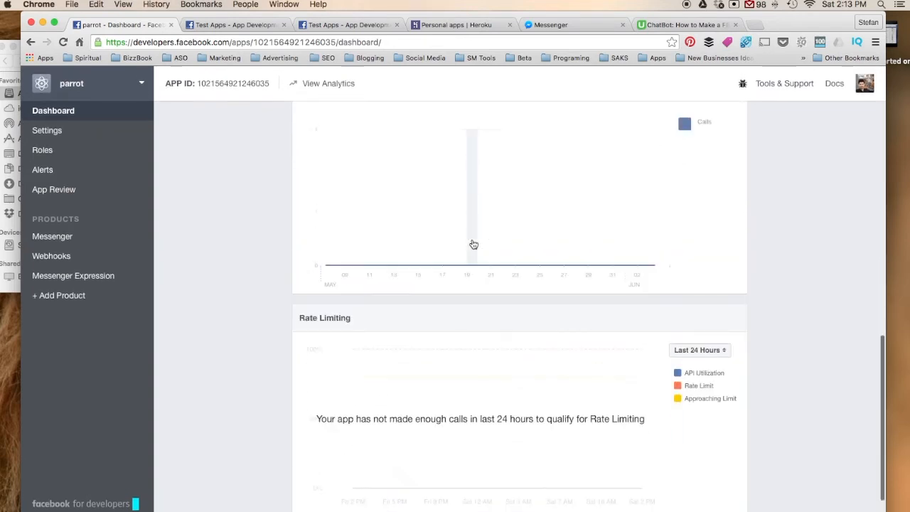
pyautogui.scroll(3)
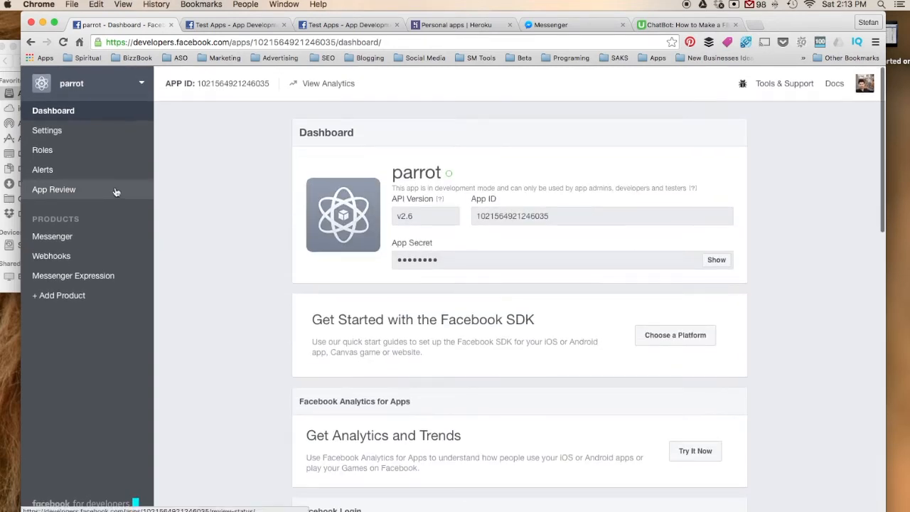
pyautogui.click(47, 130)
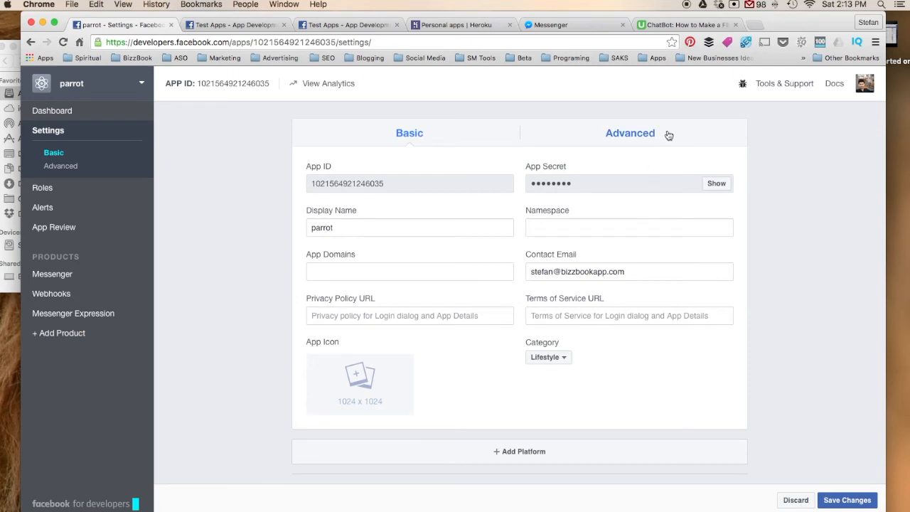
# - Browse the Advanced settings: app restrictions, security options, client token and App Page sections
pyautogui.click(629, 133)
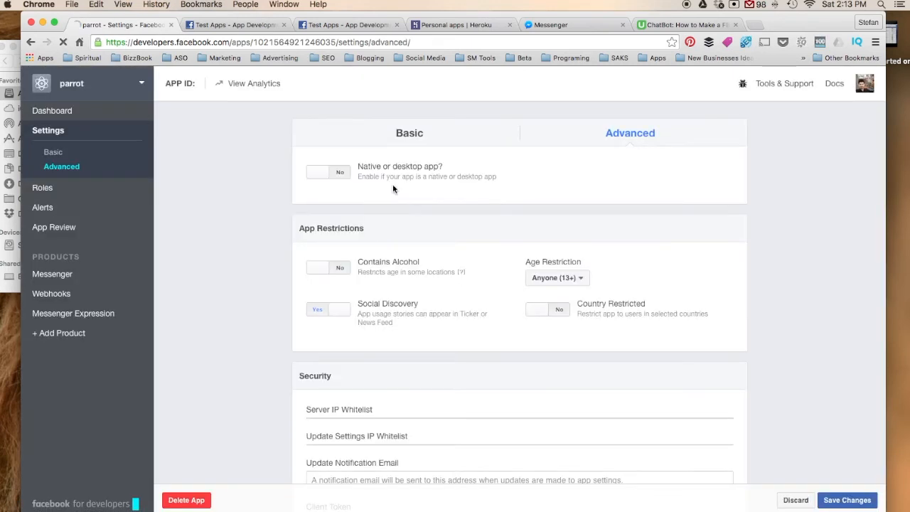
pyautogui.scroll(-3)
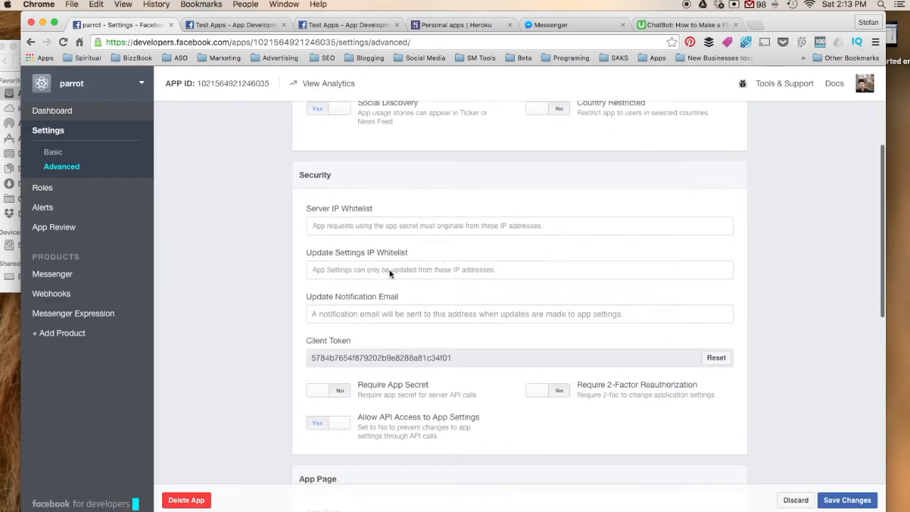
pyautogui.scroll(-3)
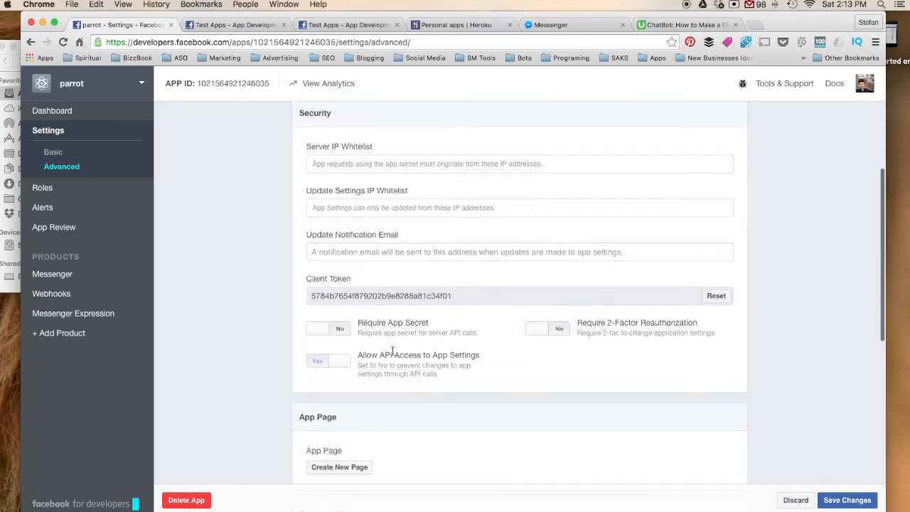
pyautogui.scroll(-3)
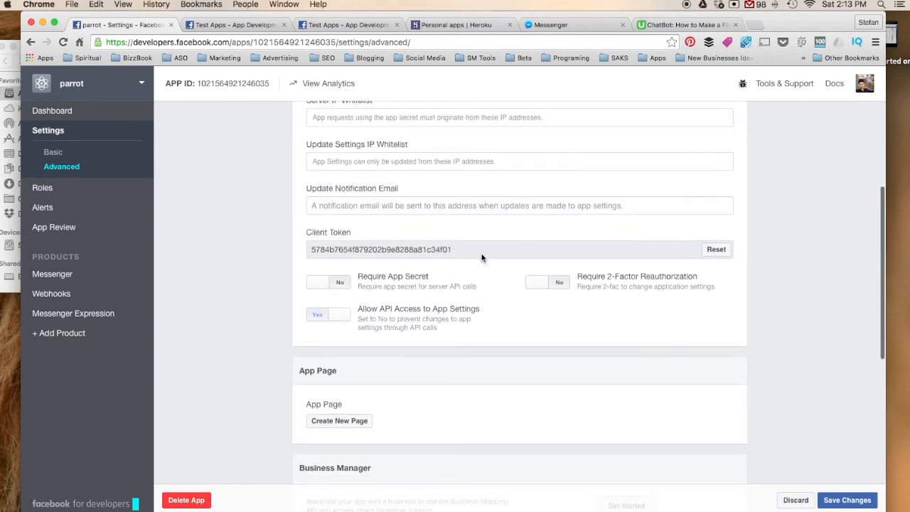
pyautogui.scroll(3)
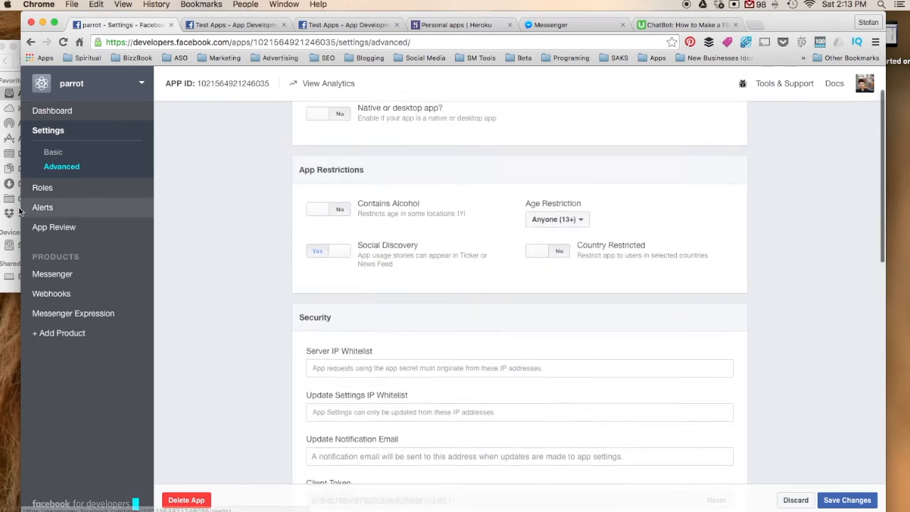
# - Check Roles (only Stefan as administrator), cancel Add Testers, then view the empty Alerts page
pyautogui.click(42, 187)
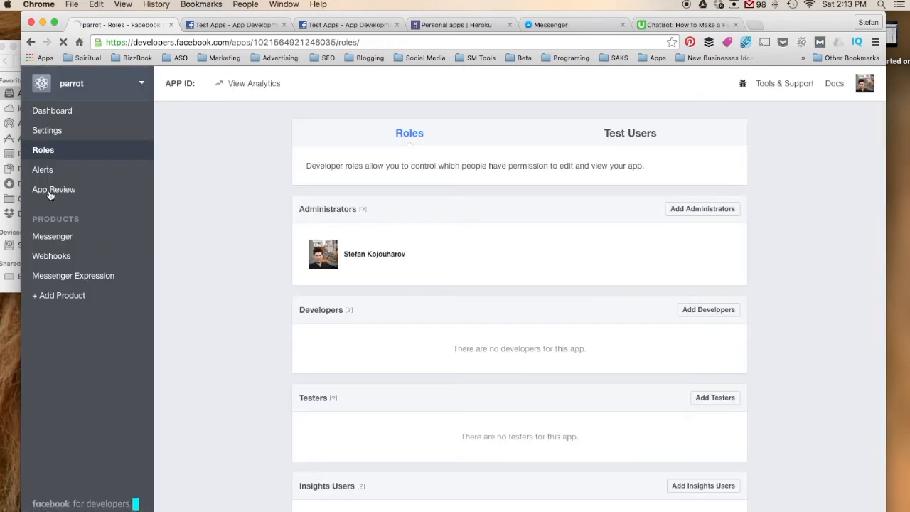
pyautogui.scroll(-3)
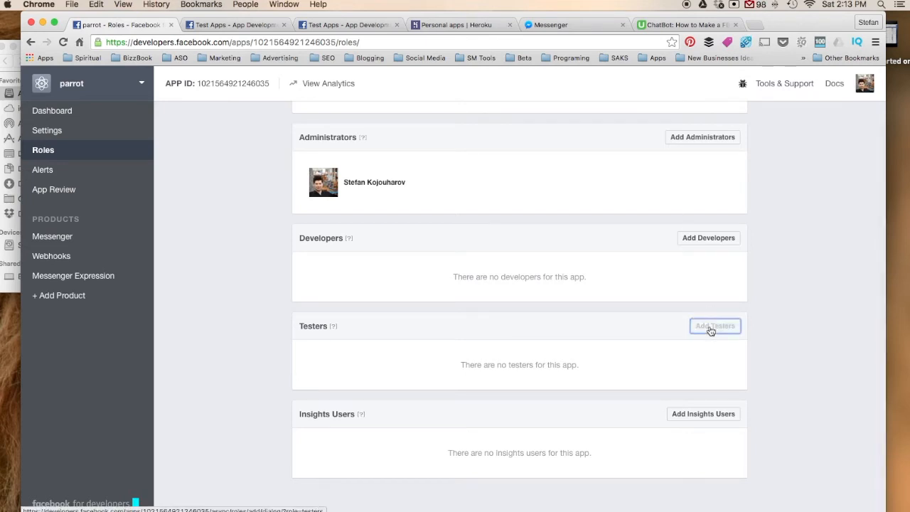
pyautogui.click(714, 325)
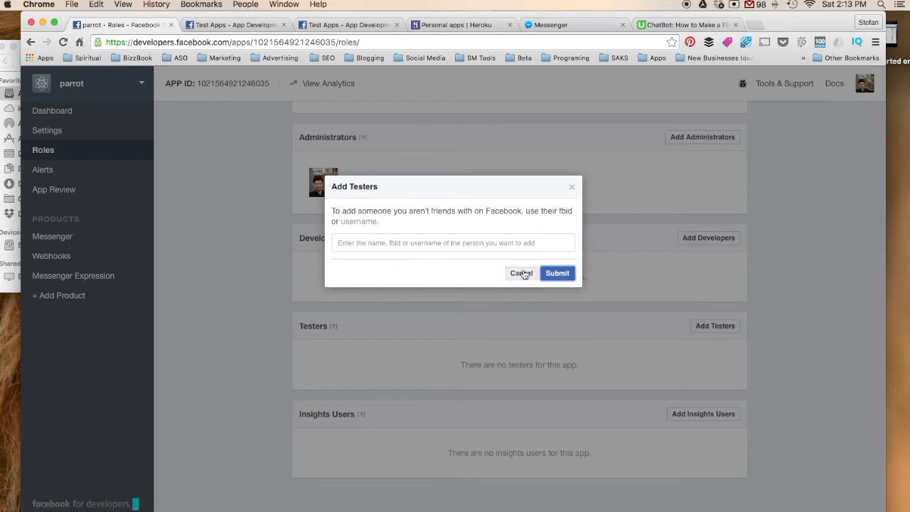
pyautogui.click(521, 273)
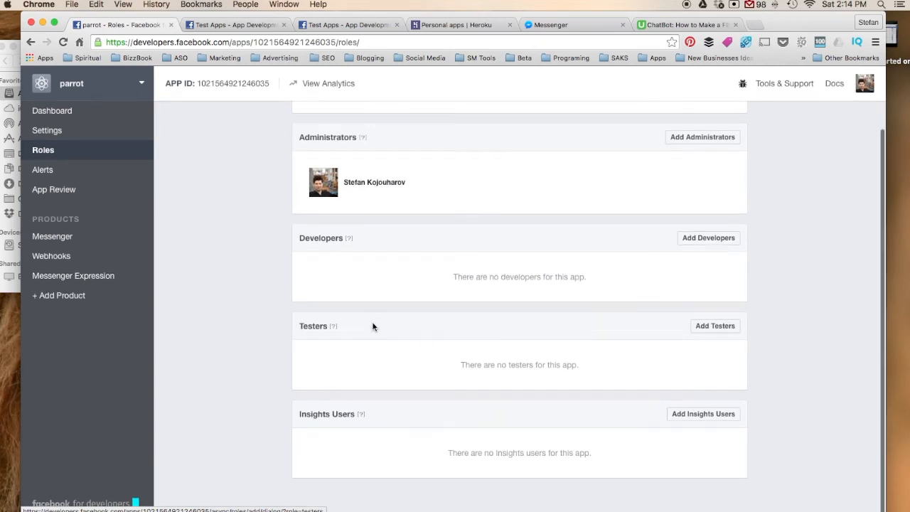
pyautogui.moveTo(363, 348)
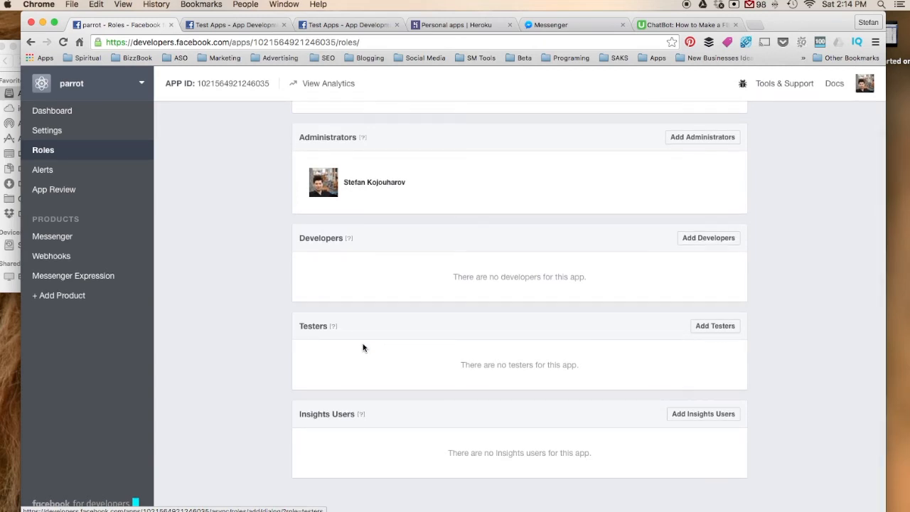
pyautogui.moveTo(288, 310)
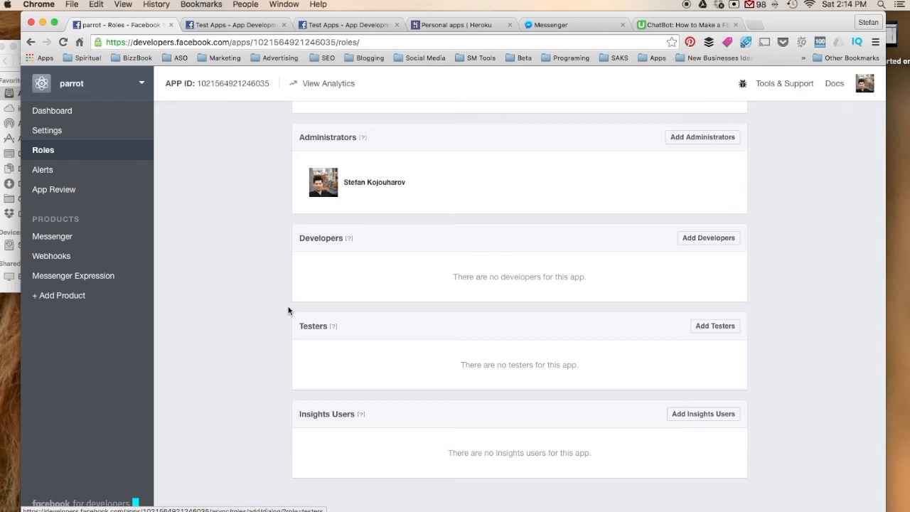
pyautogui.moveTo(719, 423)
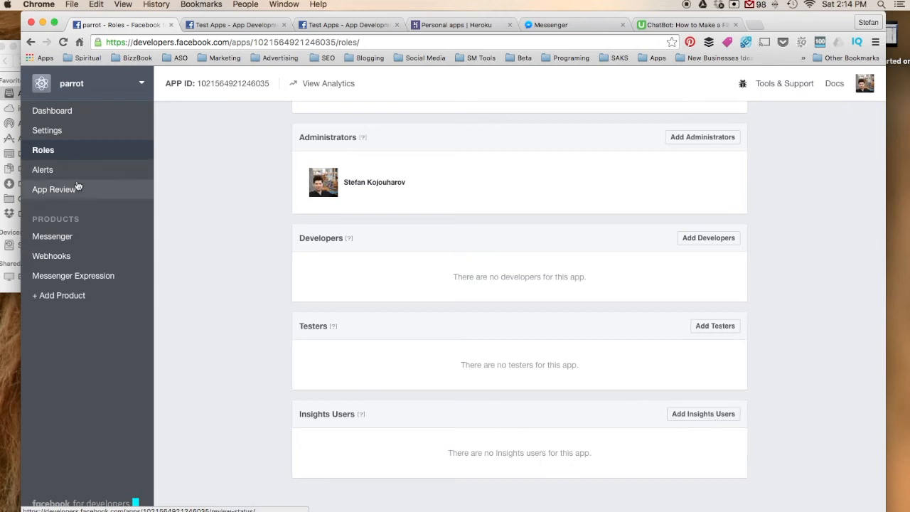
pyautogui.click(43, 170)
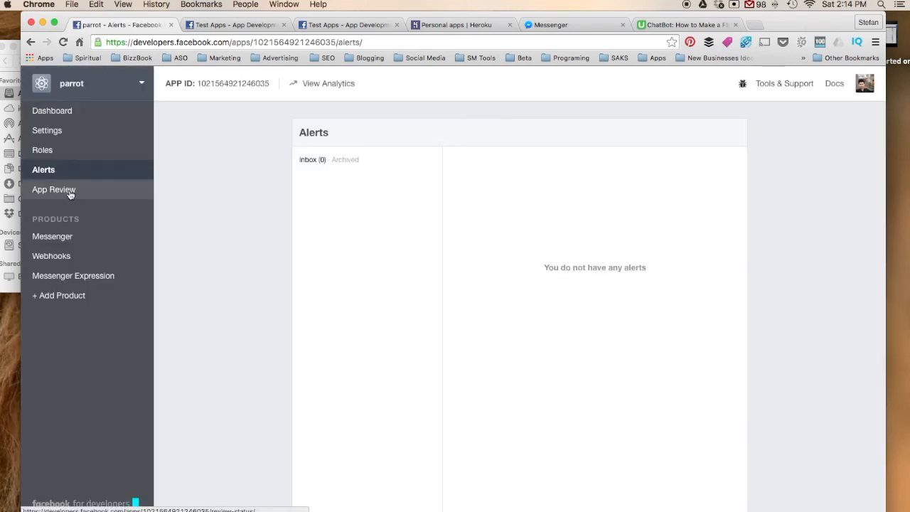
pyautogui.click(54, 189)
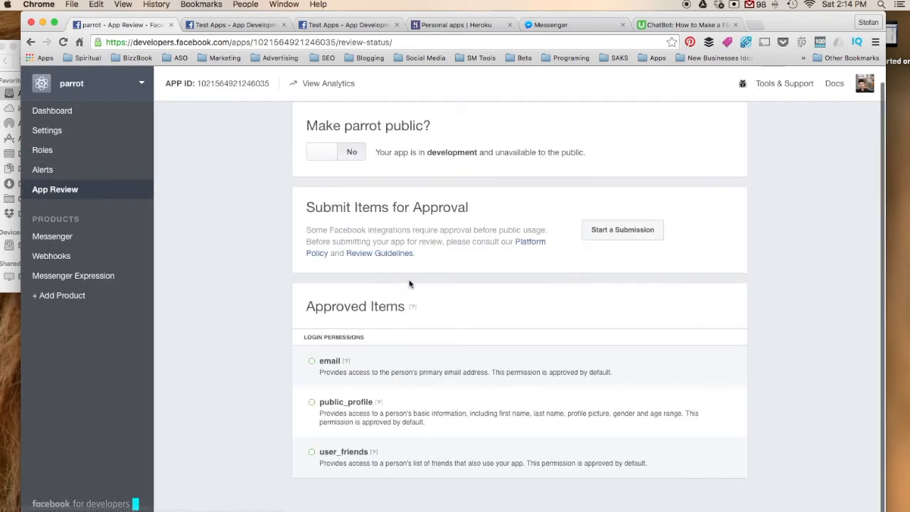
pyautogui.moveTo(217, 236)
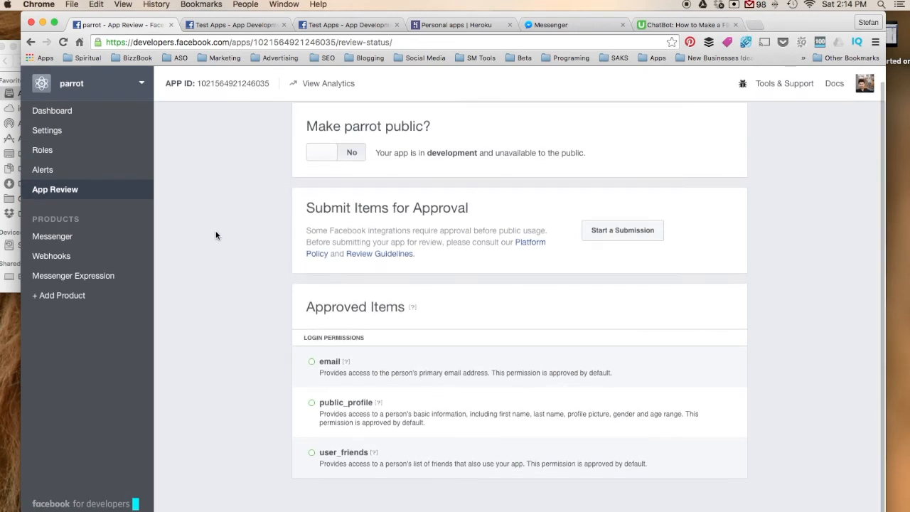
pyautogui.scroll(3)
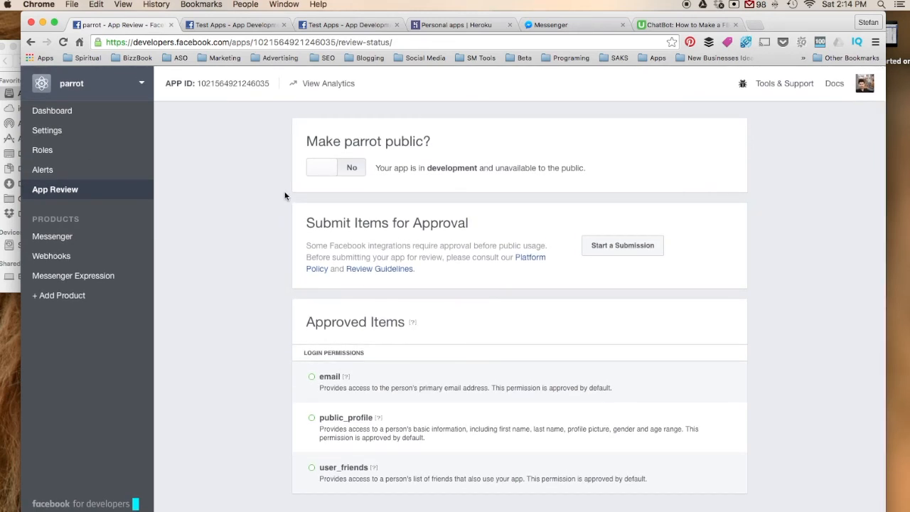
pyautogui.moveTo(356, 180)
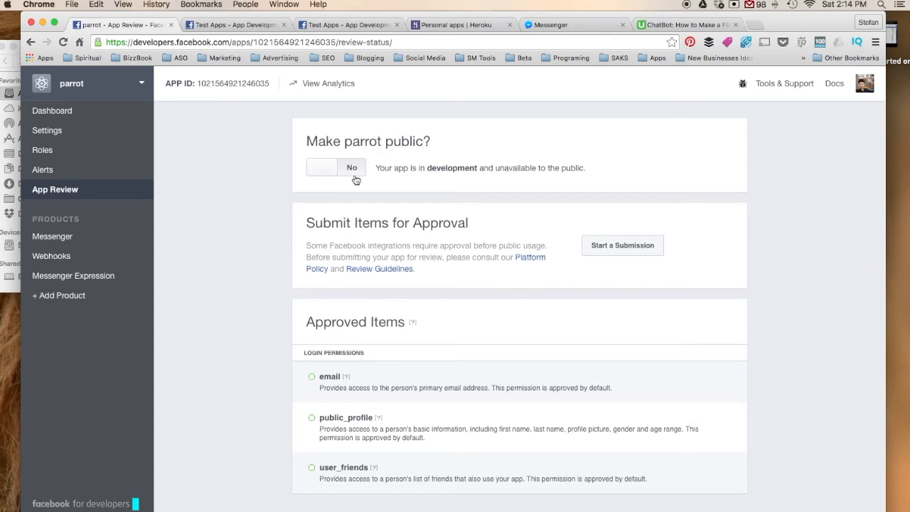
pyautogui.moveTo(316, 201)
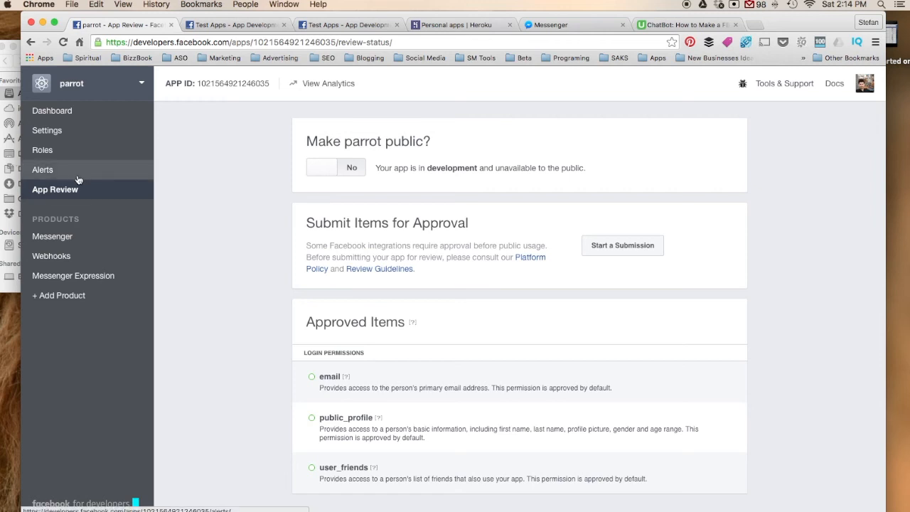
pyautogui.click(42, 169)
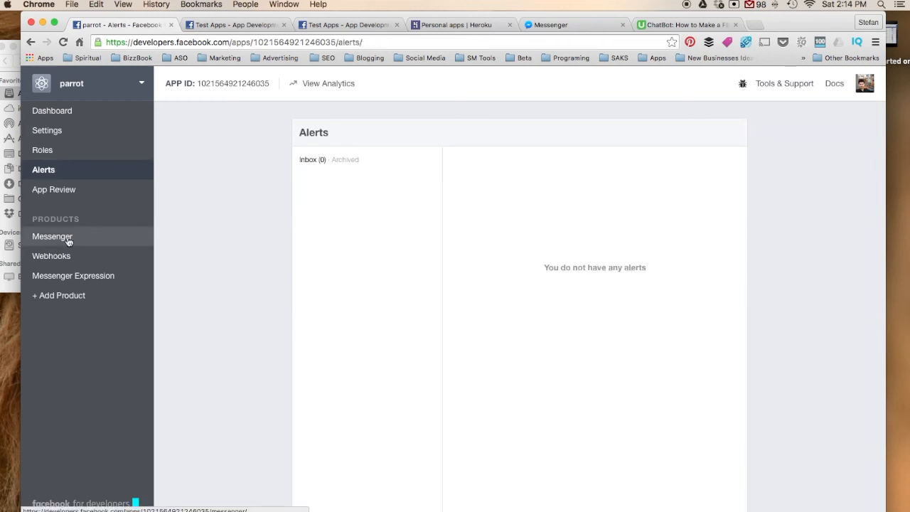
# - Reopen the Messenger settings and scroll to the Token Generation and Webhooks sections
pyautogui.click(53, 236)
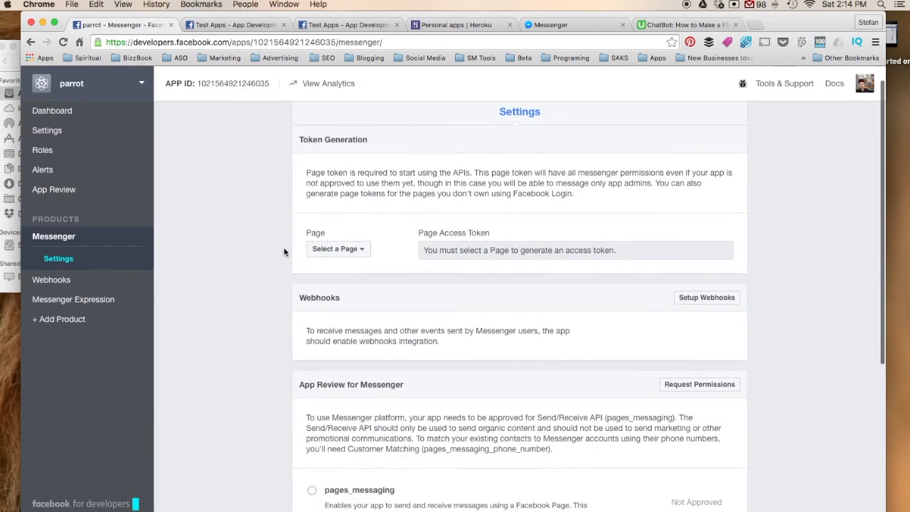
pyautogui.scroll(-3)
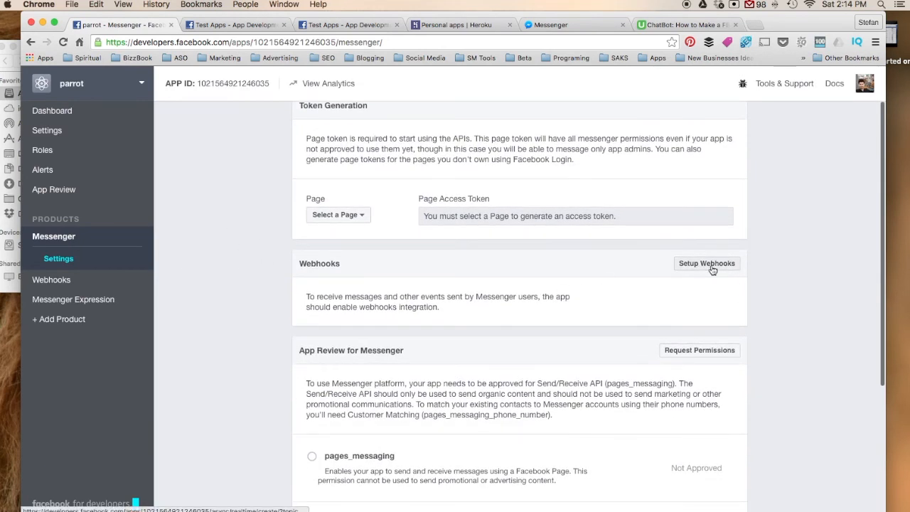